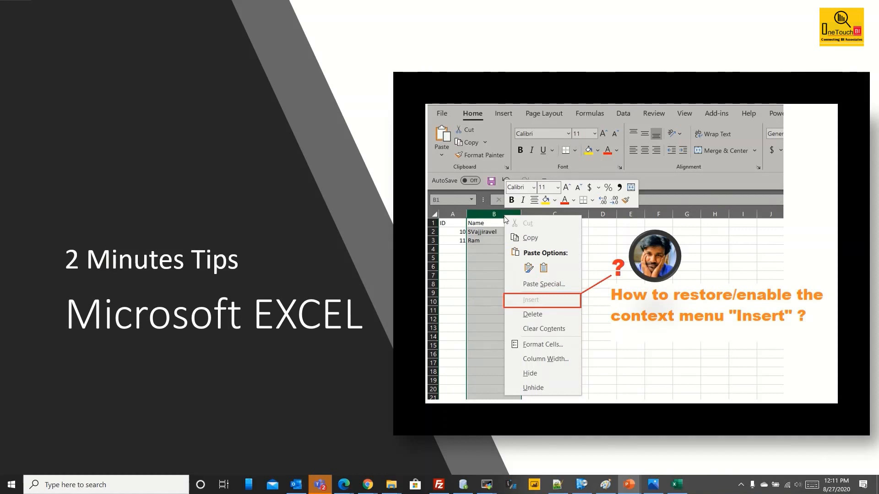
mouse_move(553, 308)
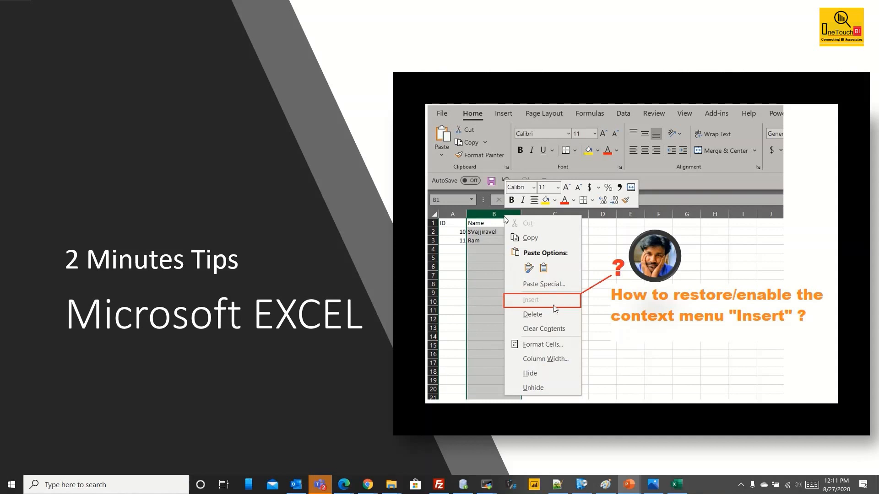
mouse_move(490, 275)
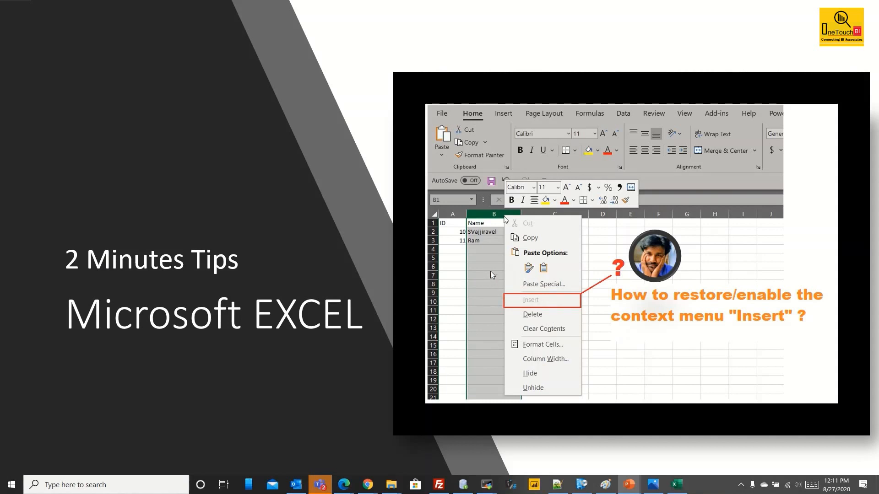
mouse_move(490, 256)
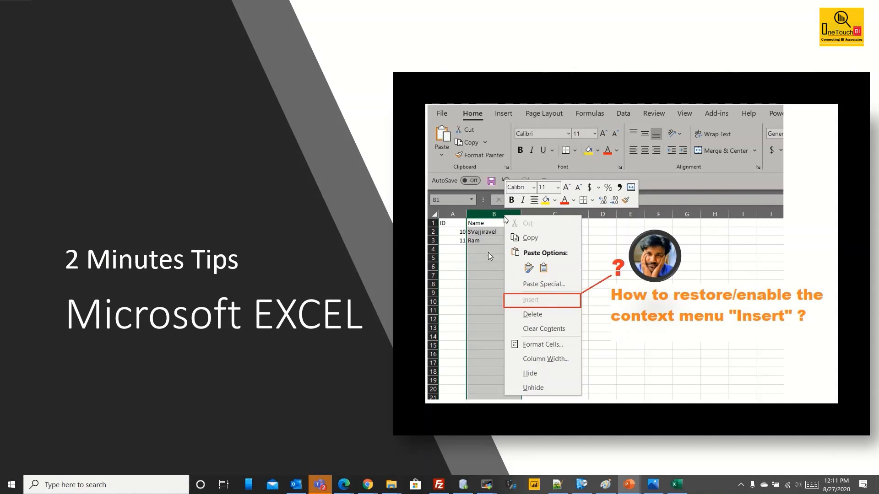
mouse_move(546, 277)
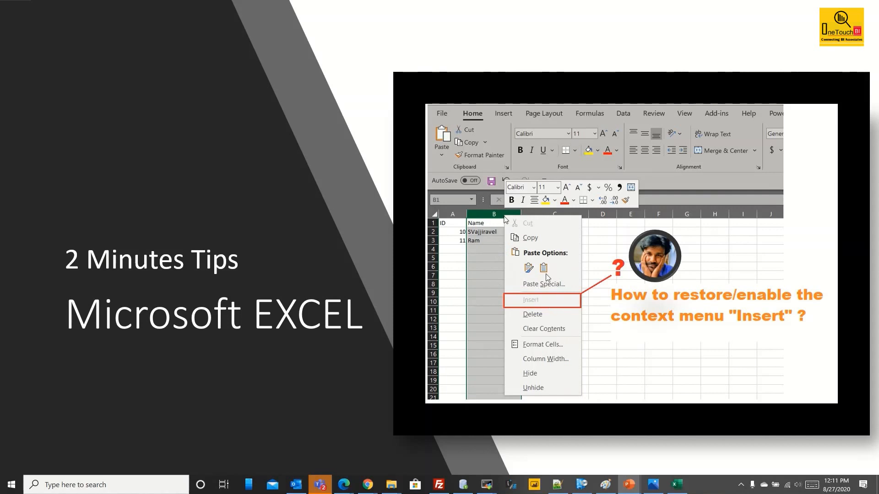
mouse_move(529, 308)
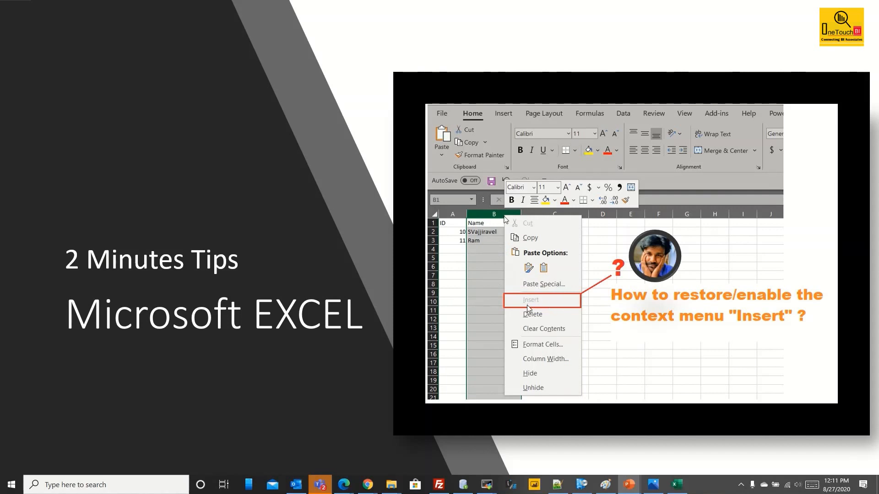
mouse_move(555, 300)
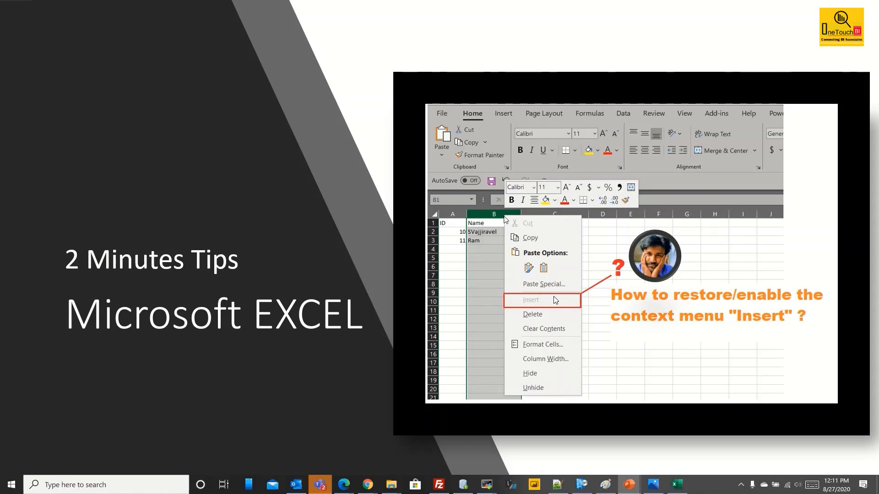
mouse_move(520, 301)
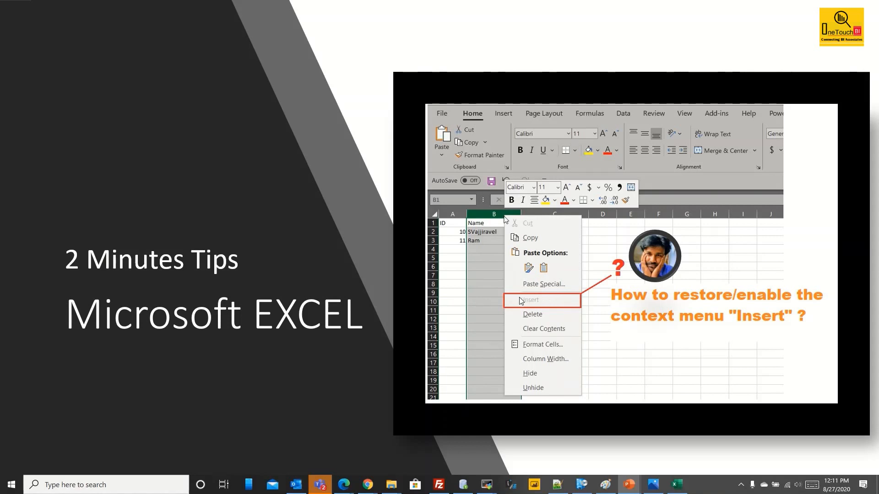
mouse_move(497, 303)
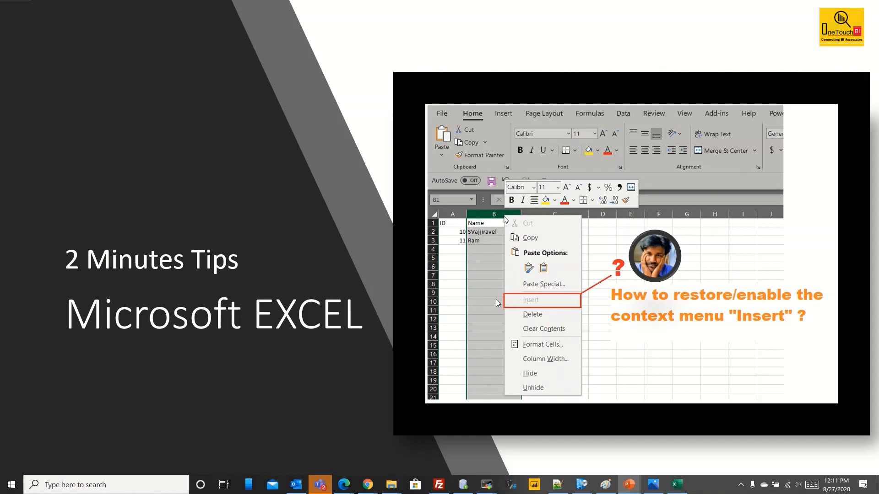
mouse_move(531, 321)
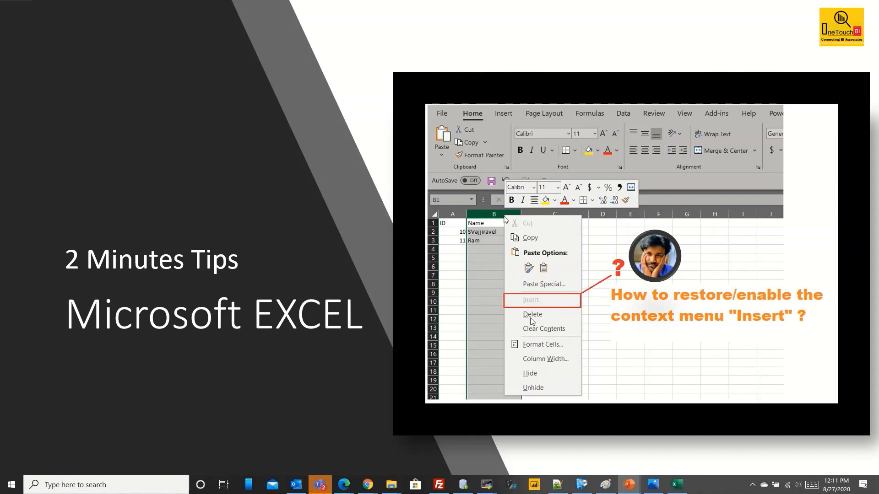
mouse_move(518, 317)
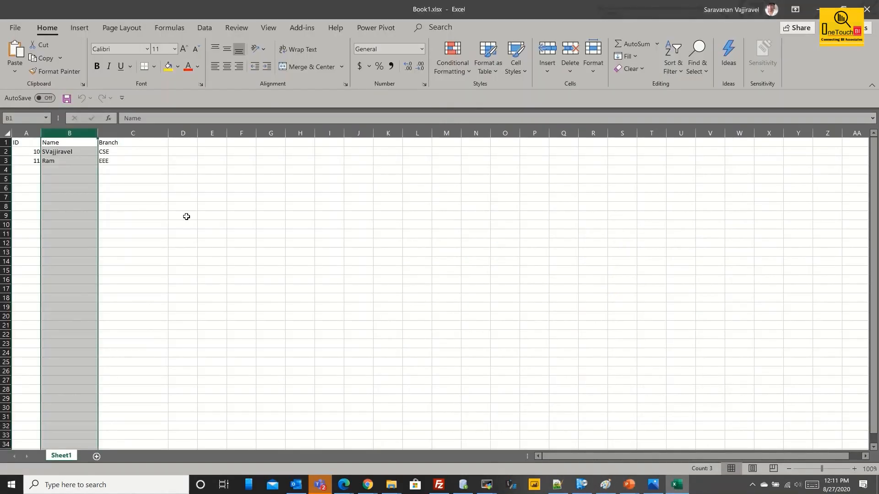
- Check the right-click menu on the Name column, where Insert is unavailable
click(183, 215)
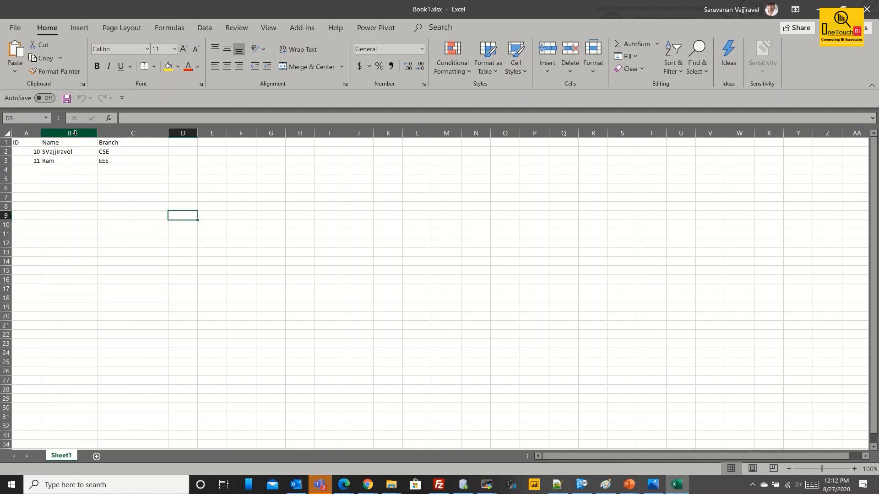
right_click(69, 133)
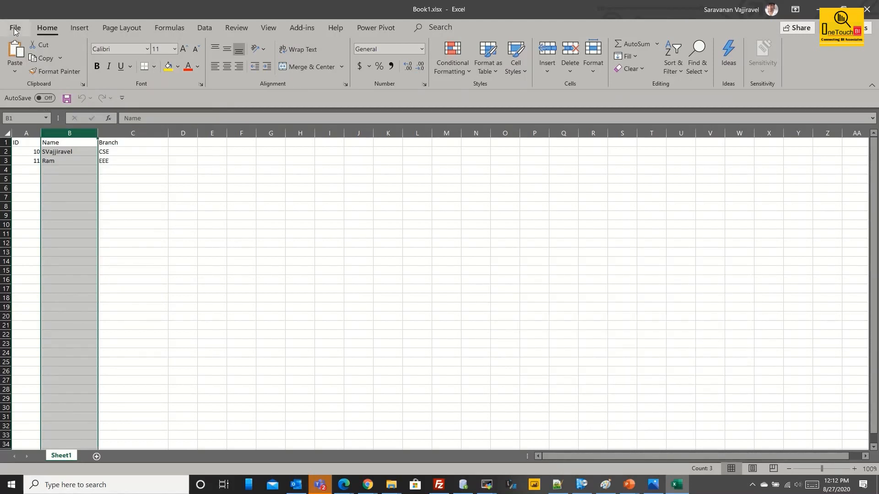
- Review the Advanced editing settings in Excel Options and return to the sheet
click(15, 28)
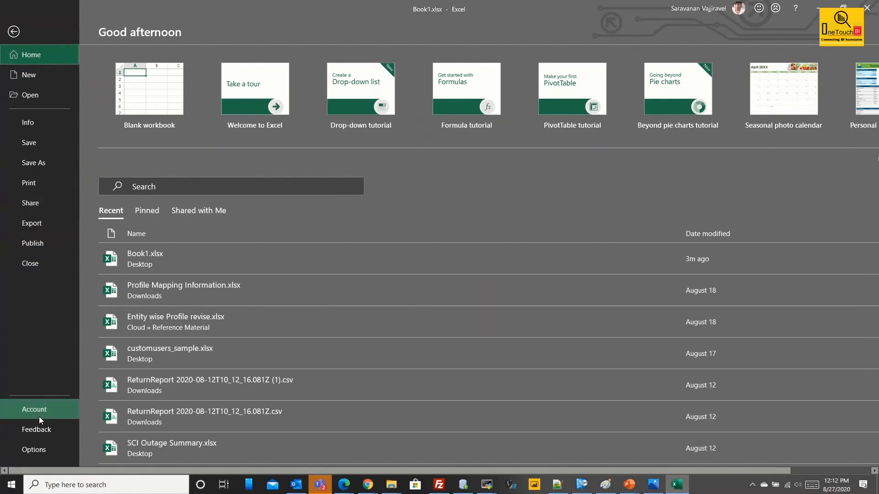
click(34, 449)
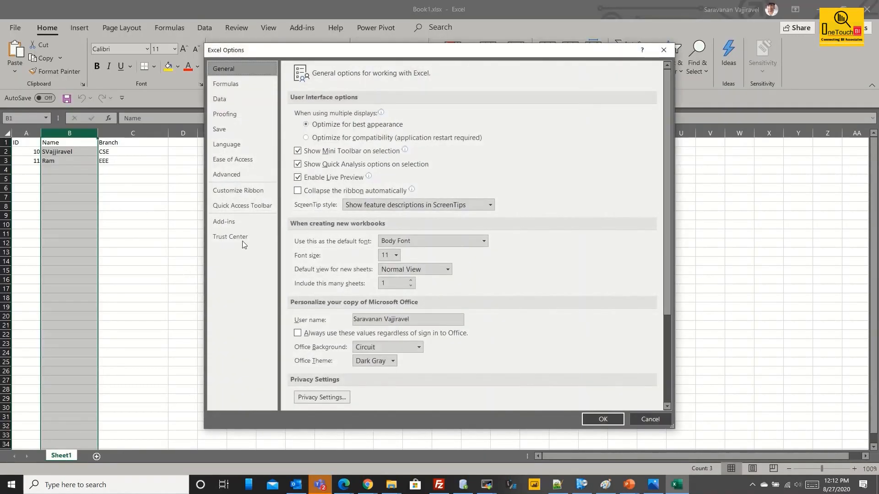
click(227, 174)
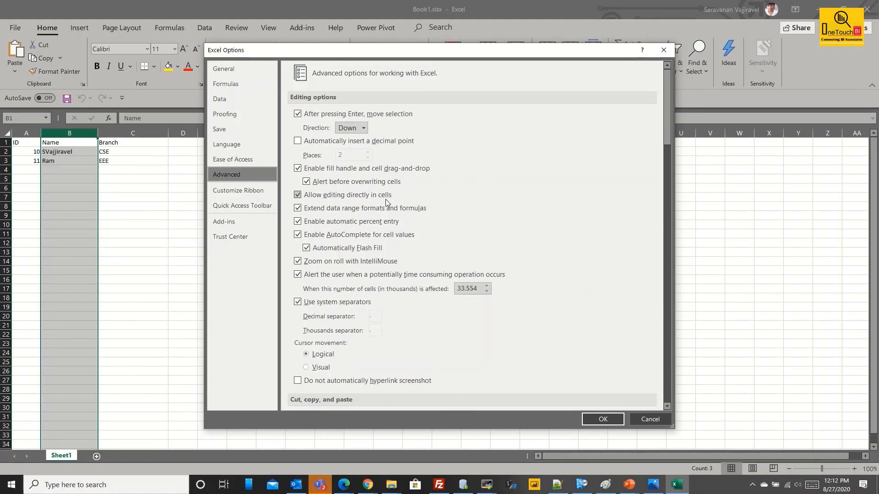
scroll(down, 3)
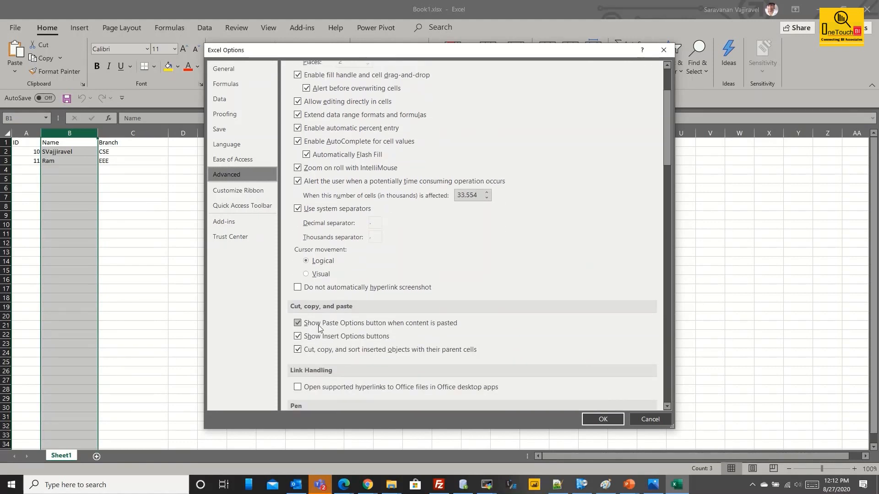
scroll(down, 3)
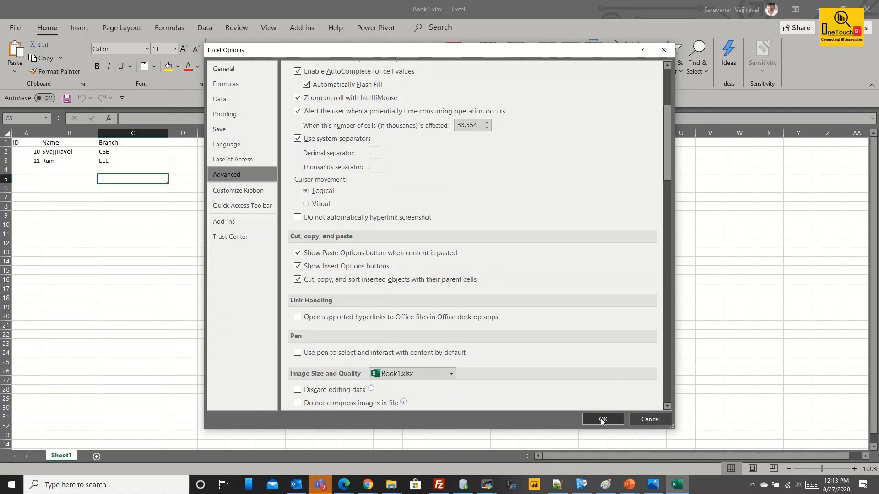
click(602, 419)
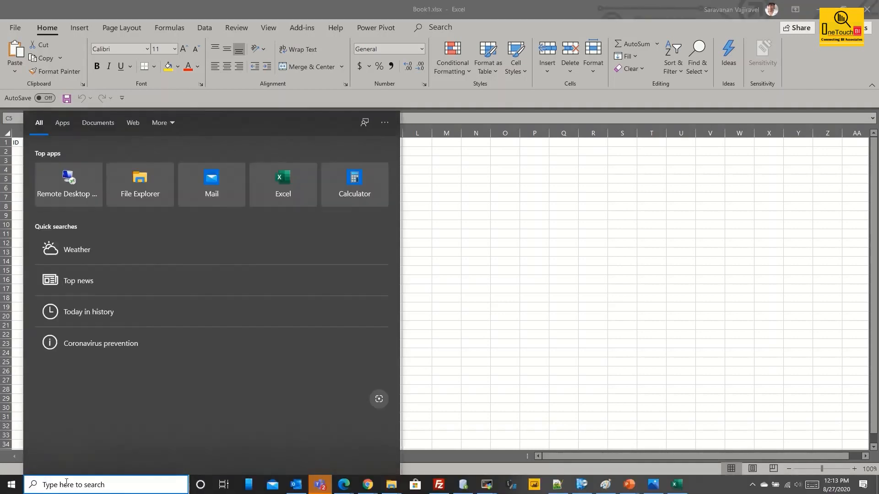
- Search Windows for the %appdata%\Microsoft\Excel folder
text(%appdata%\Microsoft\Excel)
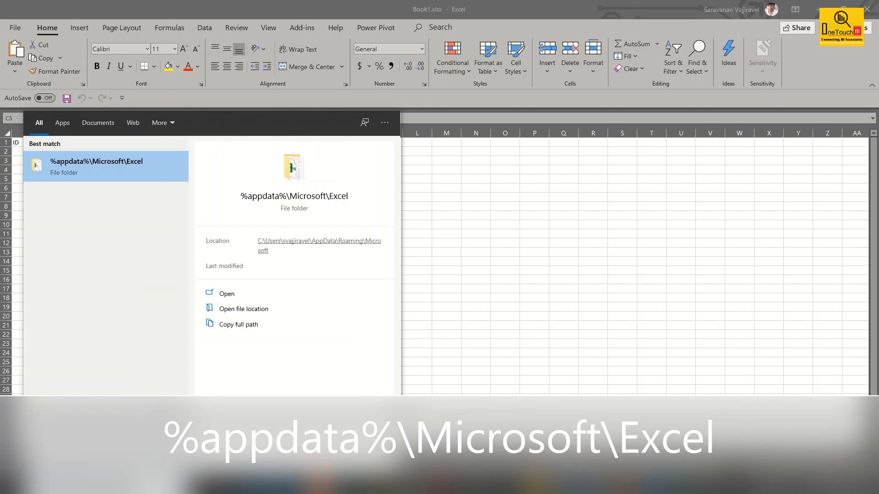
mouse_move(108, 285)
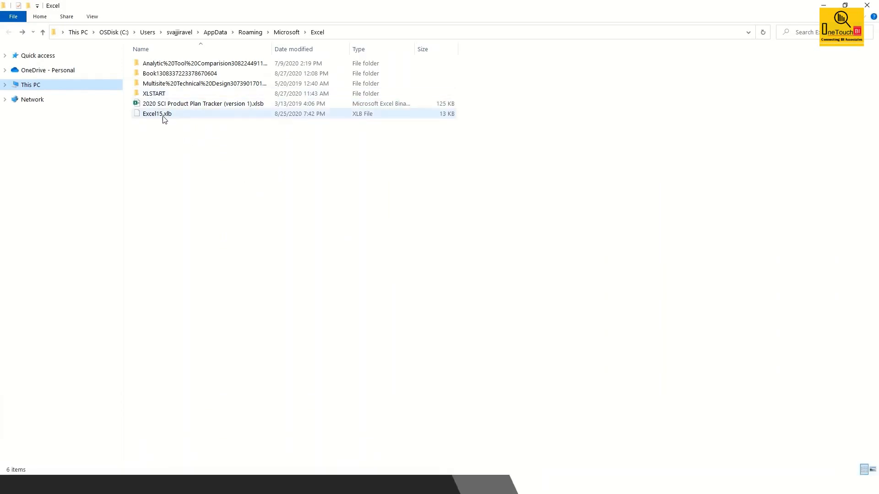
mouse_move(176, 117)
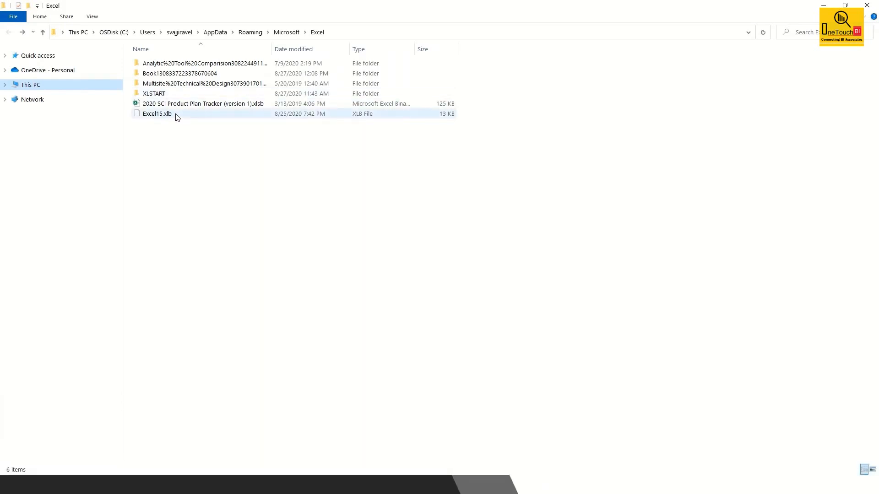
mouse_move(162, 114)
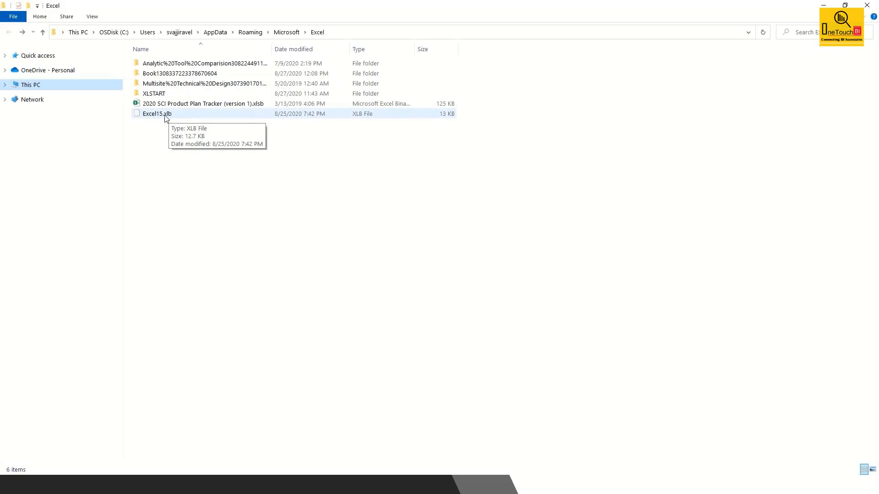
mouse_move(160, 118)
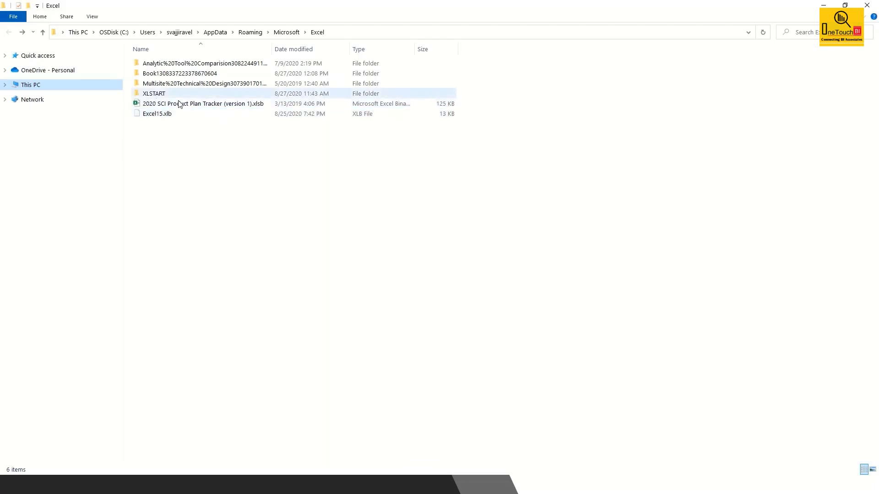
mouse_move(168, 114)
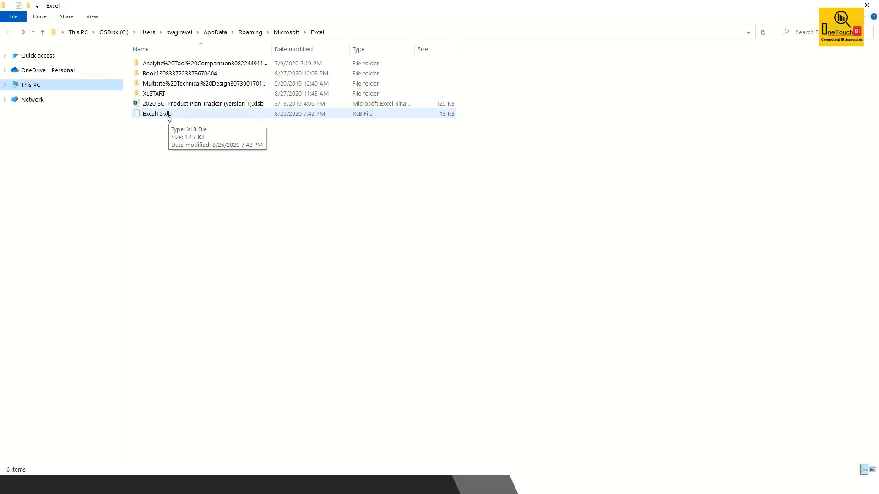
mouse_move(181, 124)
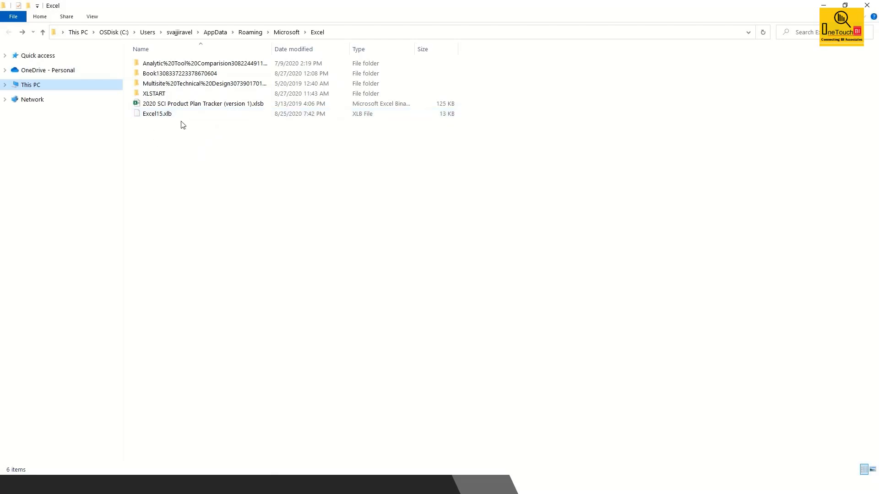
- Rename Excel15.xlb to Excel15.old and accept the extension change warning
click(157, 113)
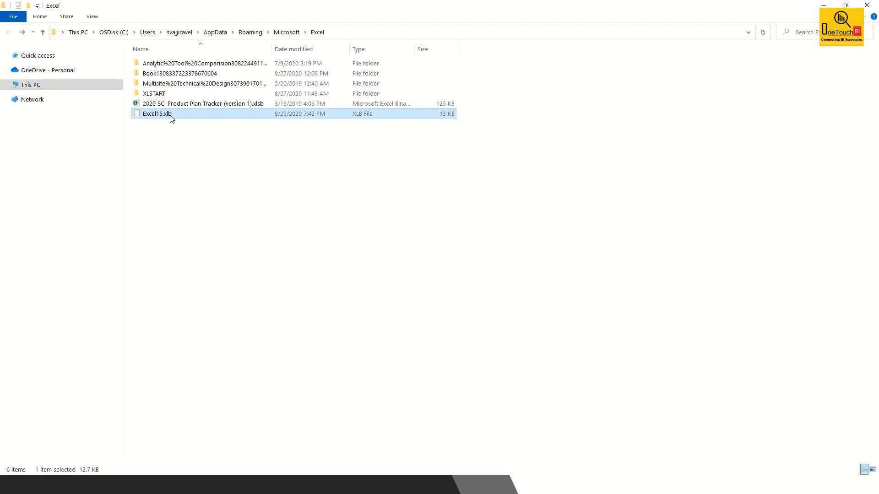
click(157, 114)
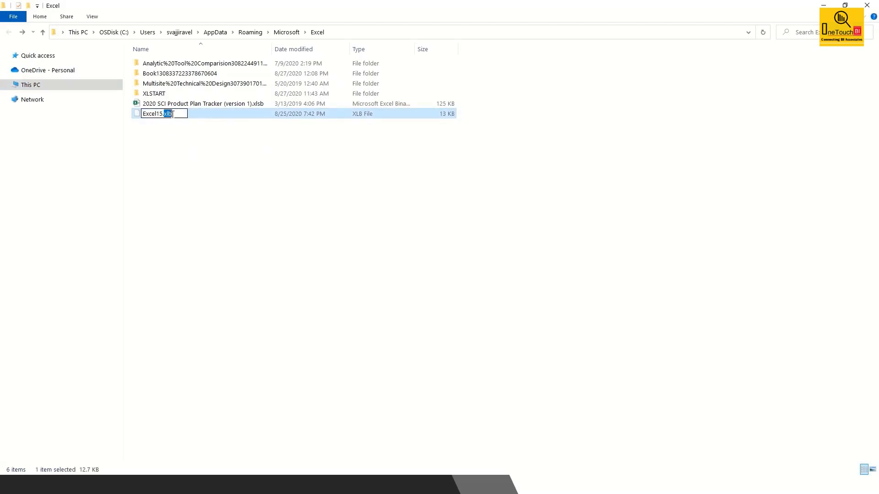
text(old)
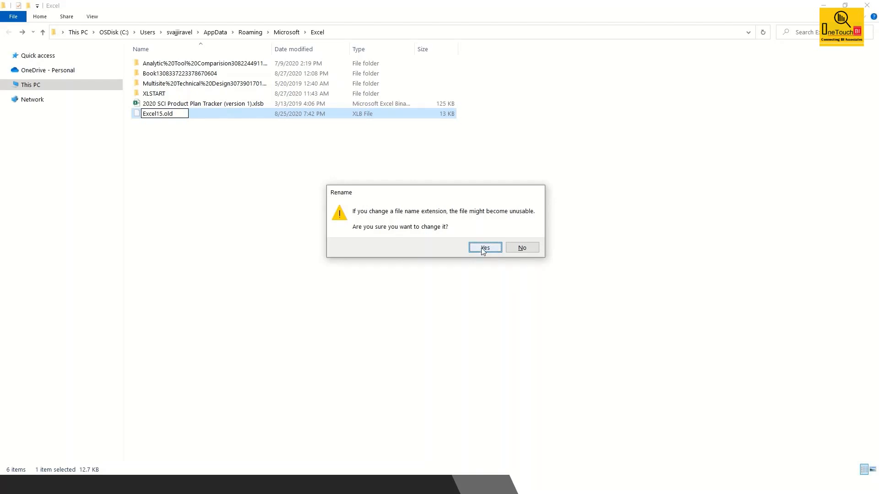
click(484, 248)
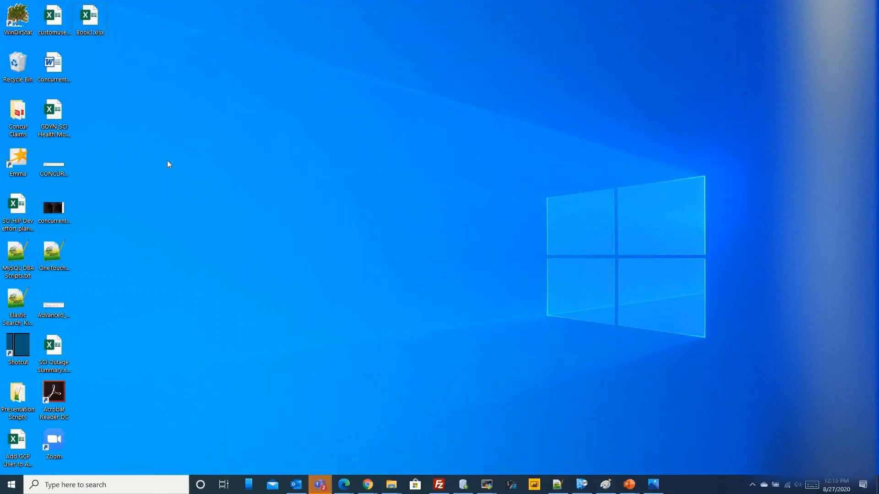
mouse_move(90, 17)
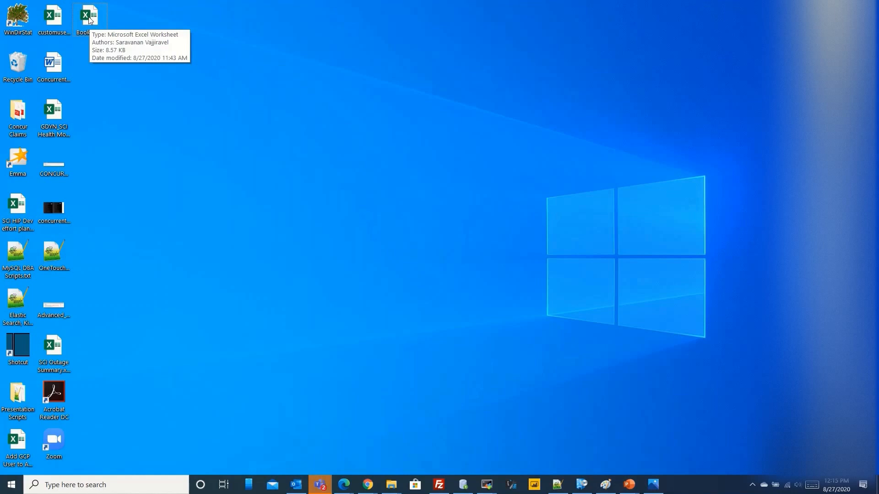
- Reopen Book1.xlsx from the desktop in Excel
double_click(89, 16)
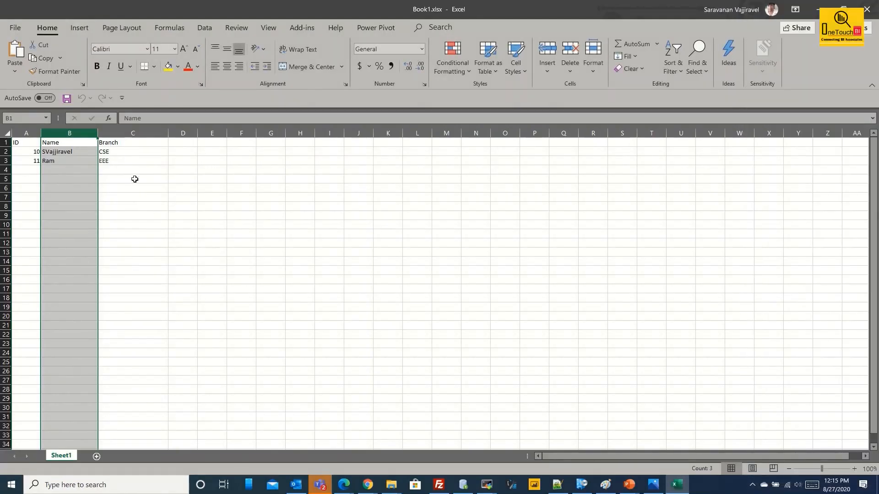
- Insert blank columns before Name and before Branch, moving them to C and E
click(133, 179)
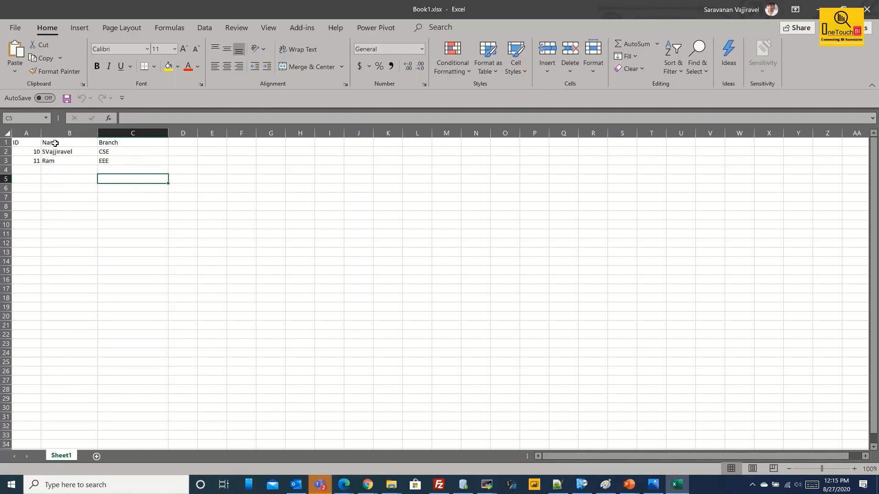
right_click(69, 132)
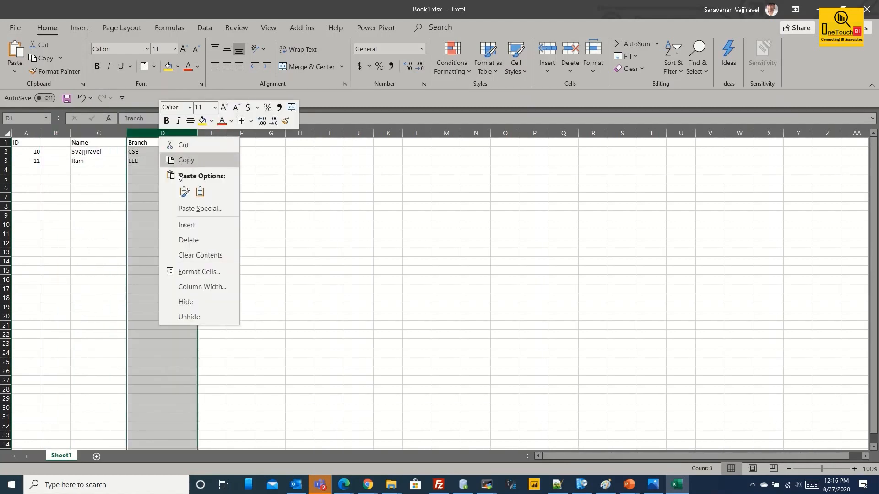
click(188, 240)
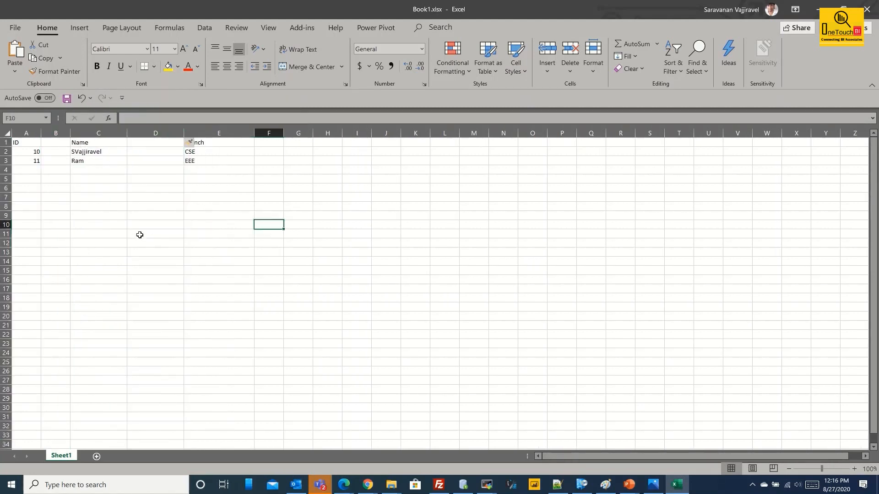
mouse_move(508, 320)
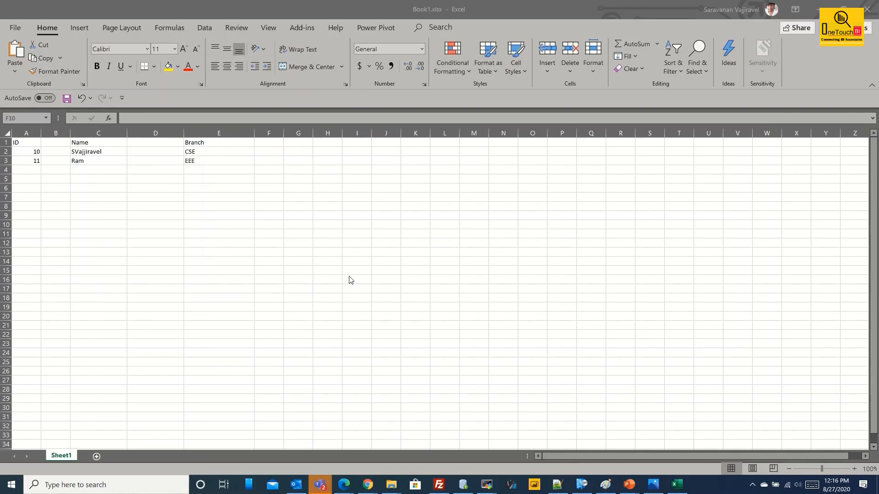
mouse_move(731, 379)
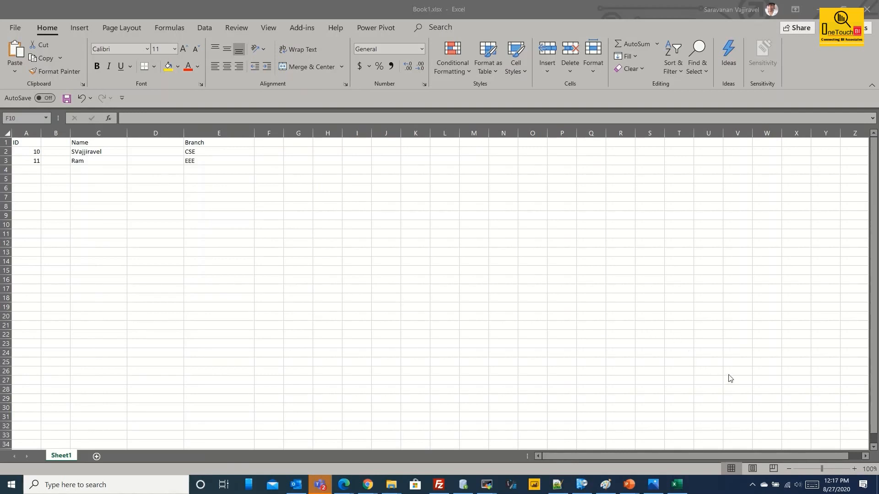